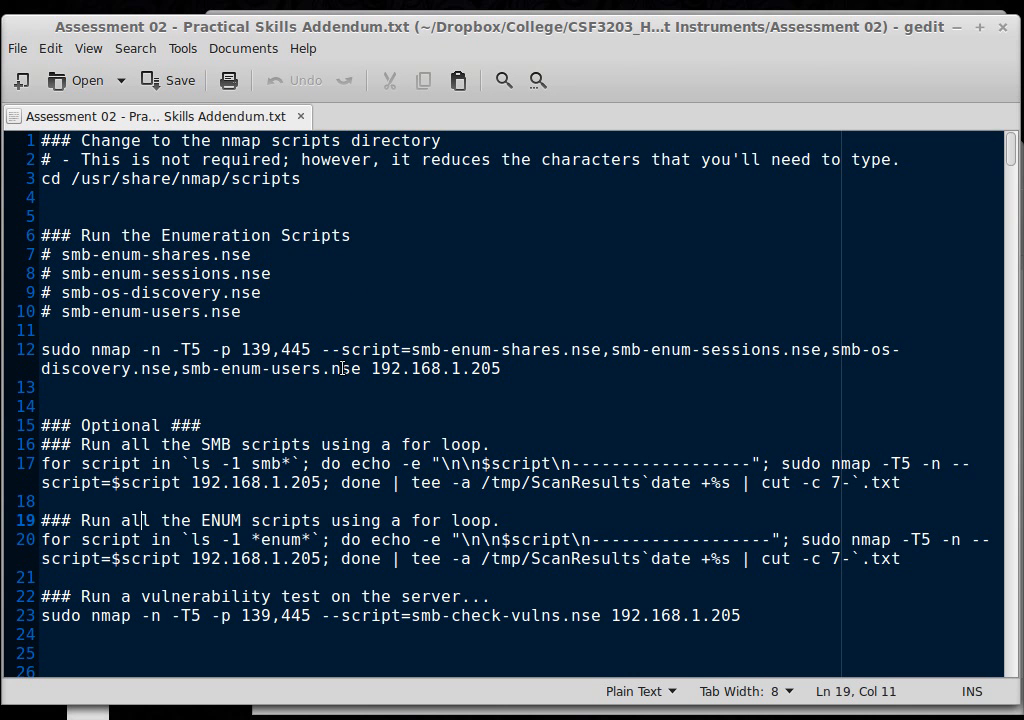
Step: Select the nmap heading line in the gedit notes before bringing up a terminal
{"action": "double_click", "coordinate": [238, 140]}
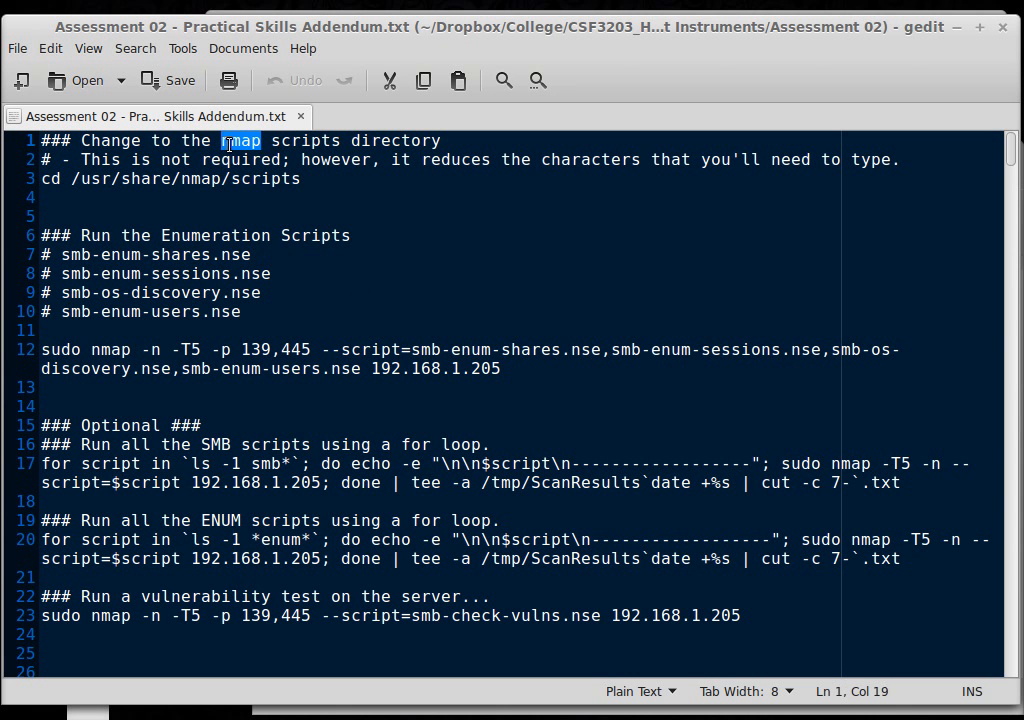
{"action": "triple_click", "coordinate": [240, 140]}
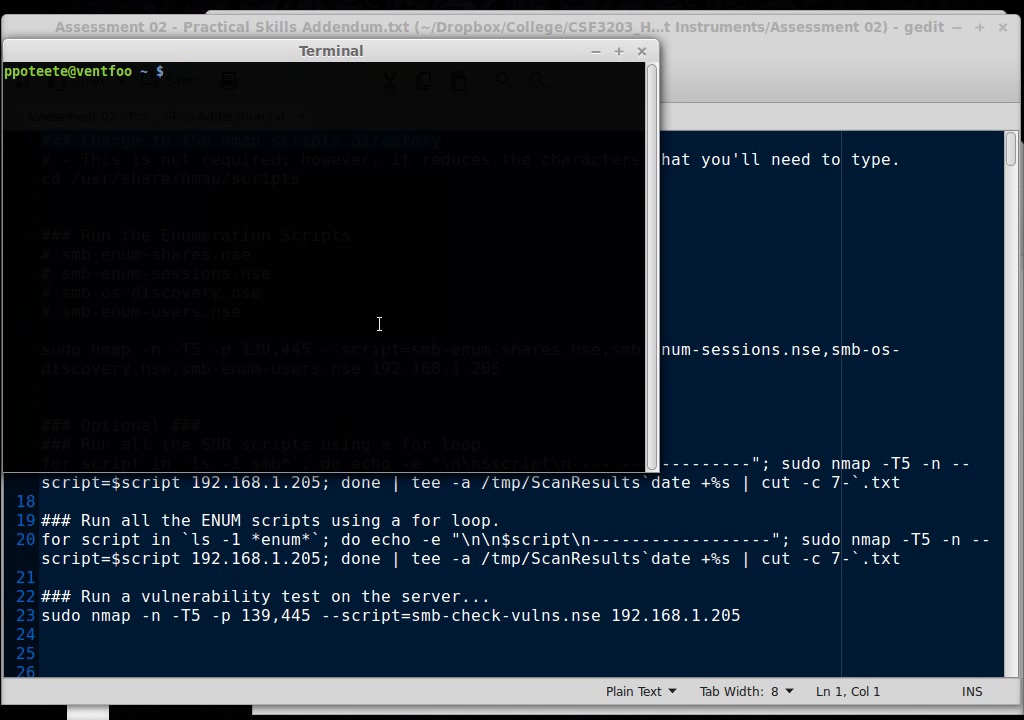
Step: Draft an nmap --script=/usr/share/nmap... command line at the prompt
{"action": "type", "text": "nmap --script"}
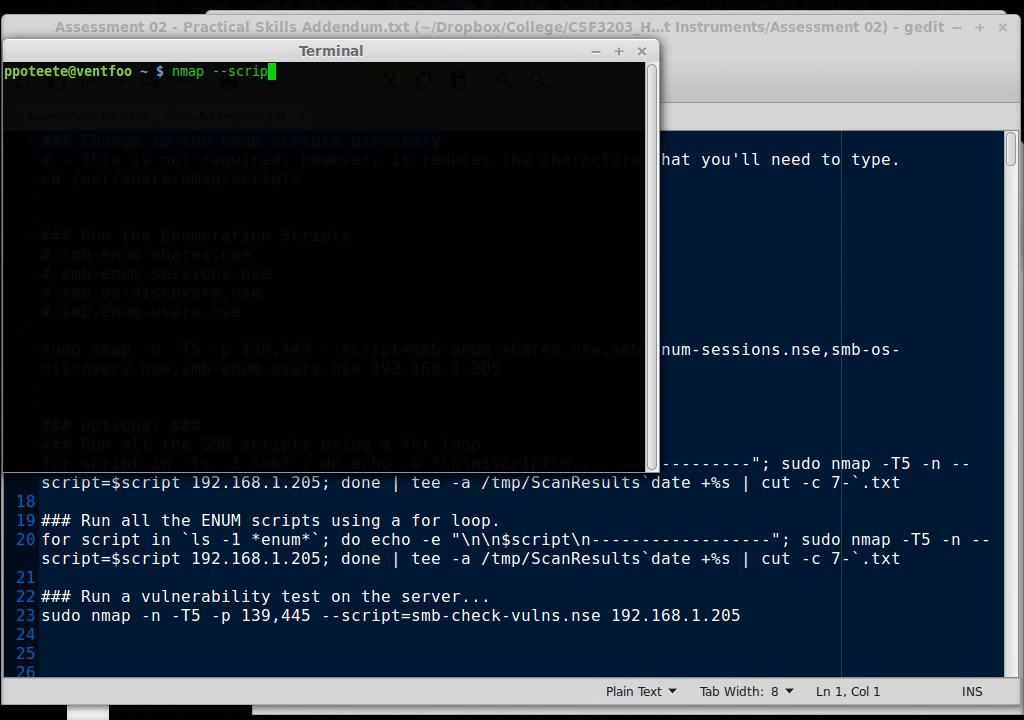
{"action": "type", "text": "=/usr"}
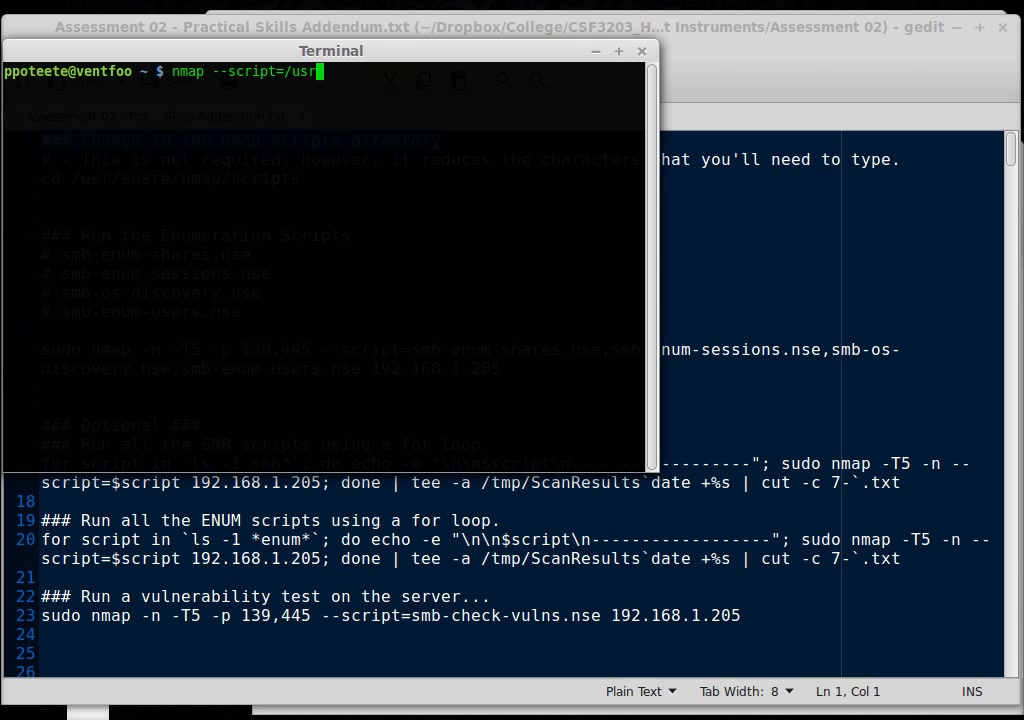
{"action": "type", "text": "share/nmap/scripts/"}
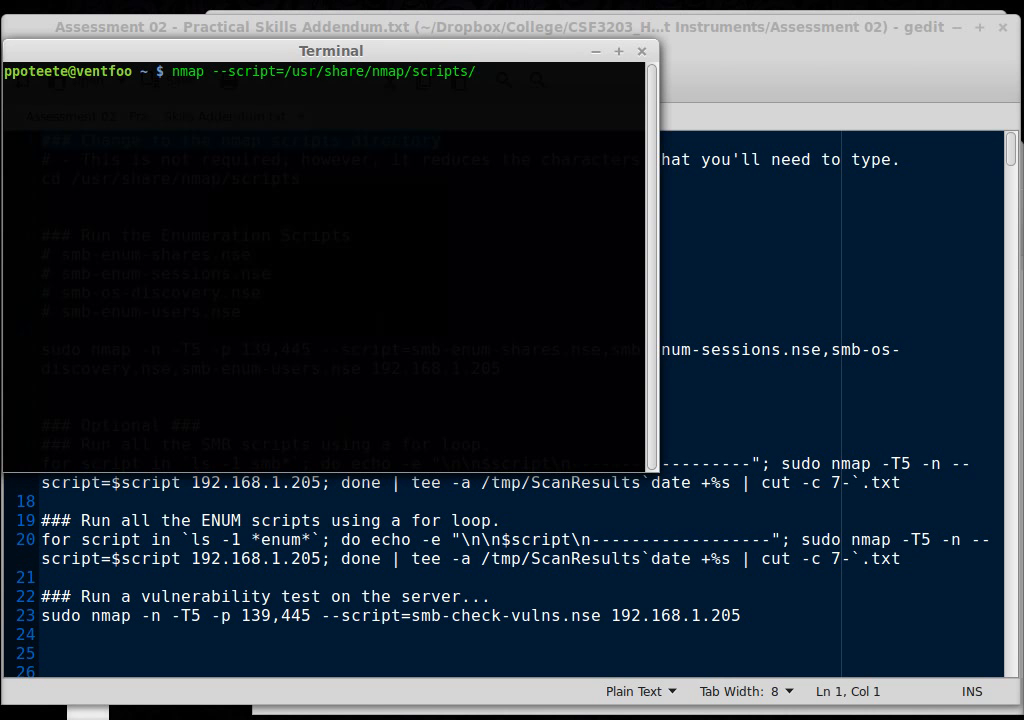
{"action": "type", "text": "name..."}
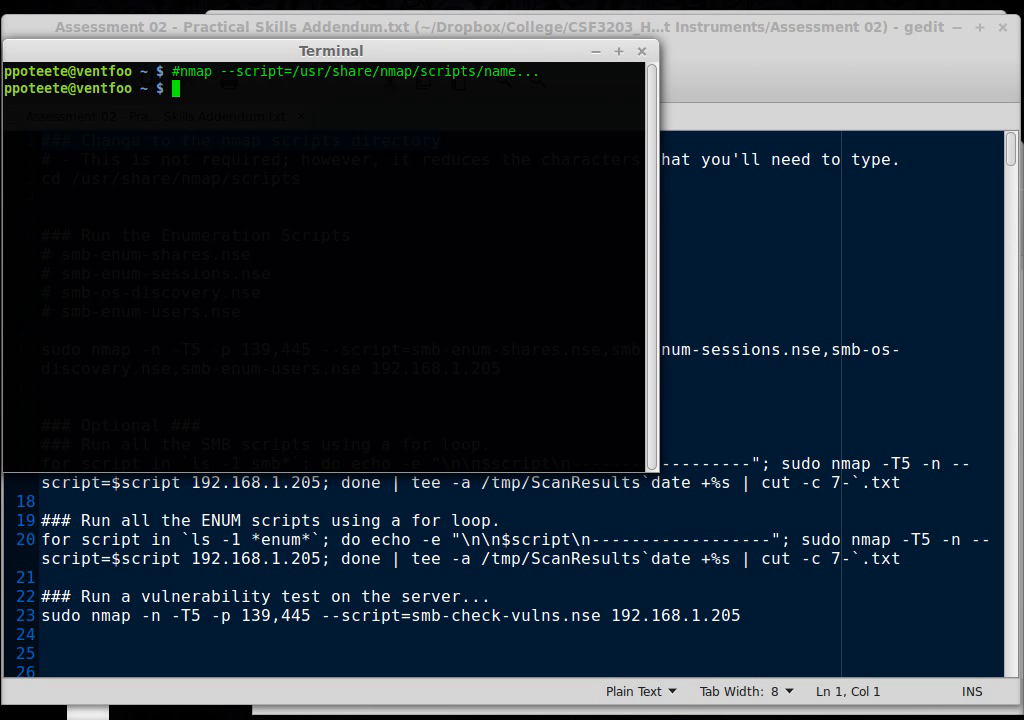
Step: Change into /usr/share/nmap/scripts to list the available .nse scripts
{"action": "type", "text": "cd /"}
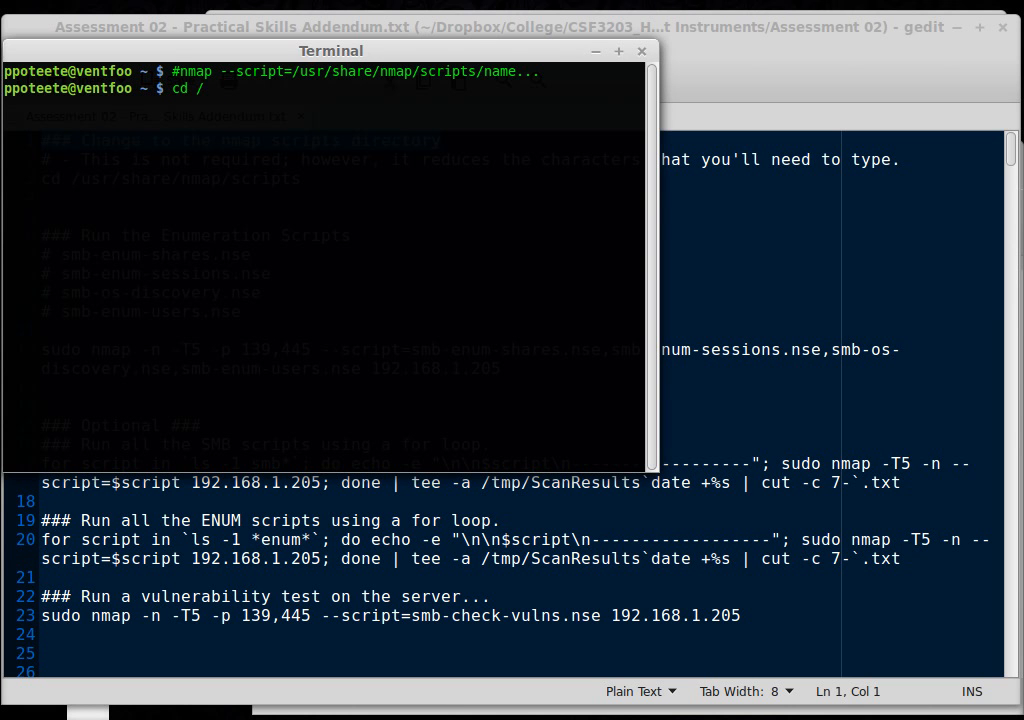
{"action": "type", "text": "usr/share/"}
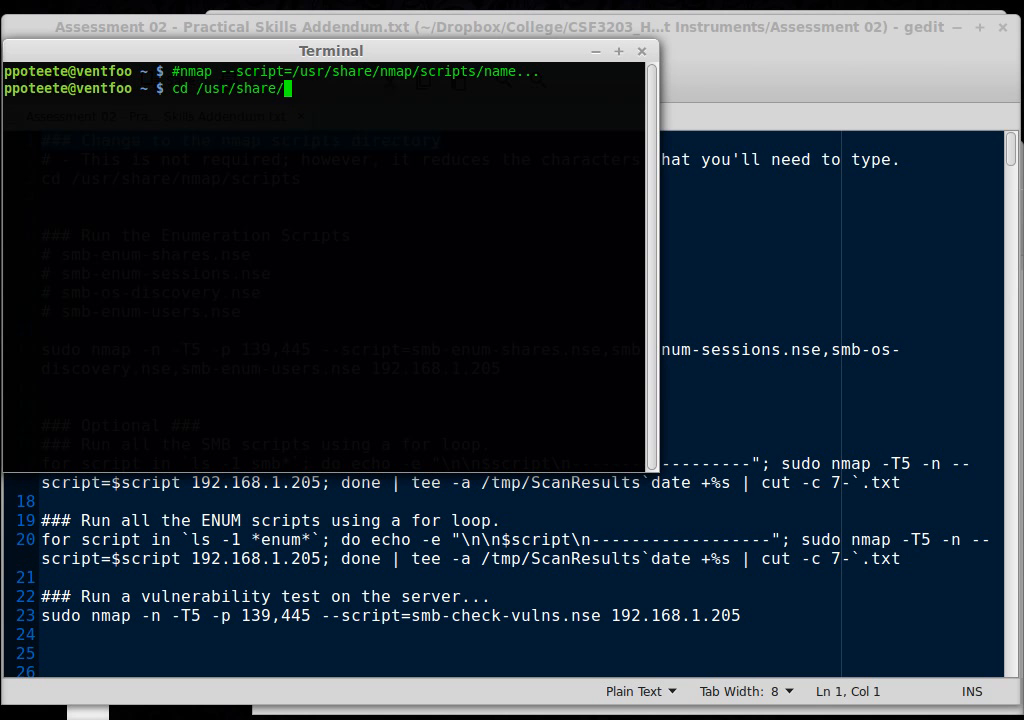
{"action": "key", "text": "Return"}
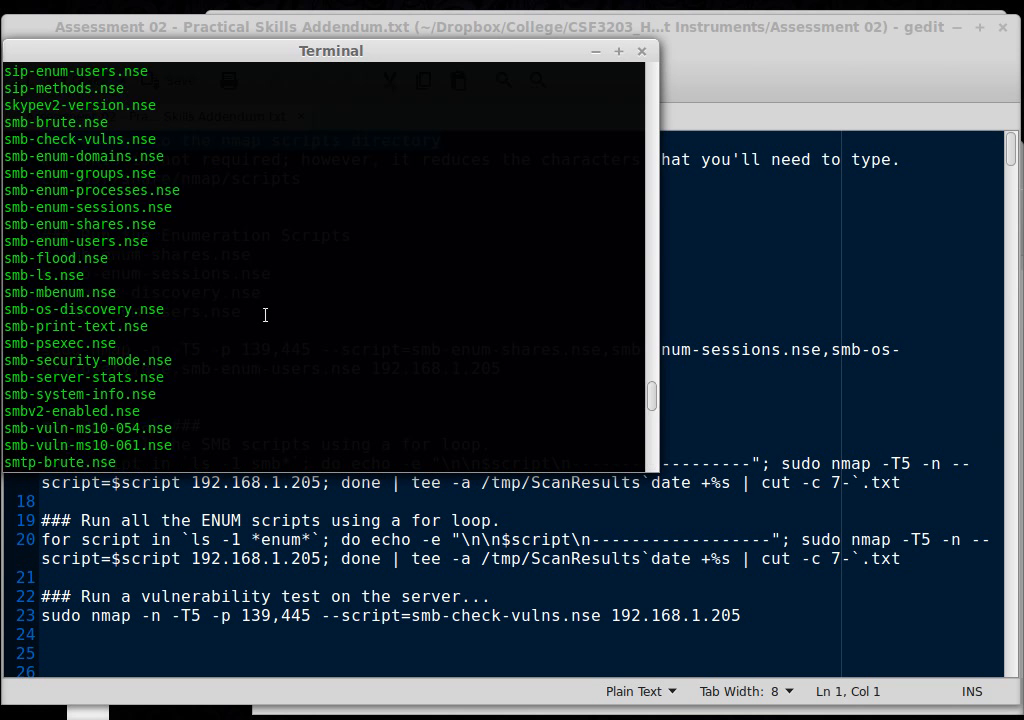
Step: List the scripts directory one entry per line with ls -1
{"action": "scroll", "scroll_direction": "down", "scroll_amount": 3}
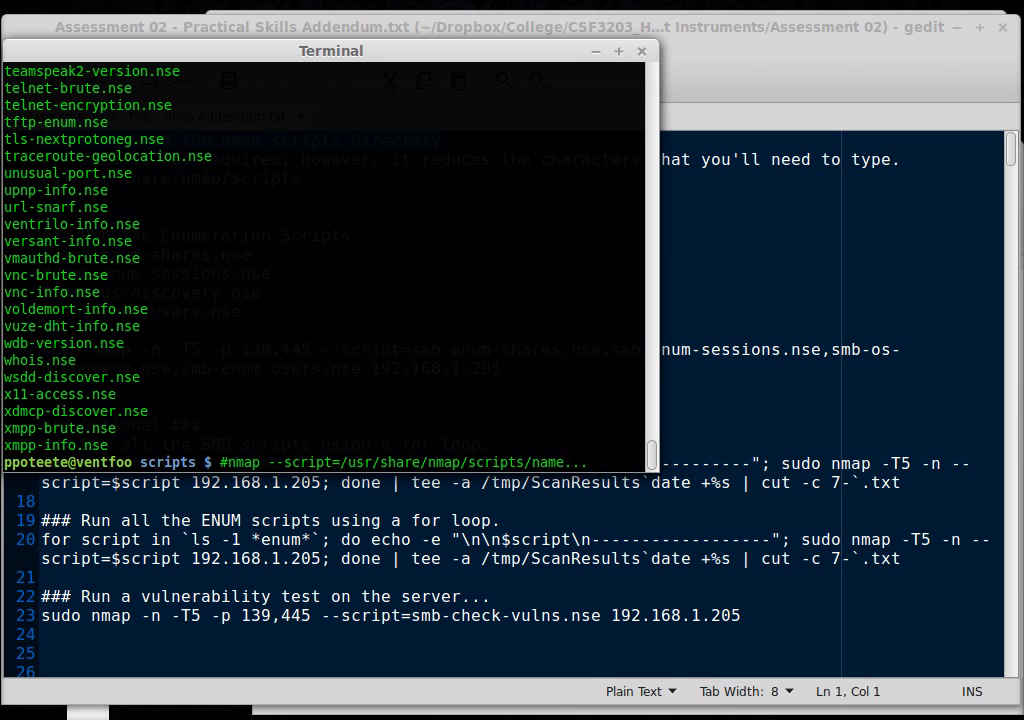
{"action": "type", "text": "ls -1"}
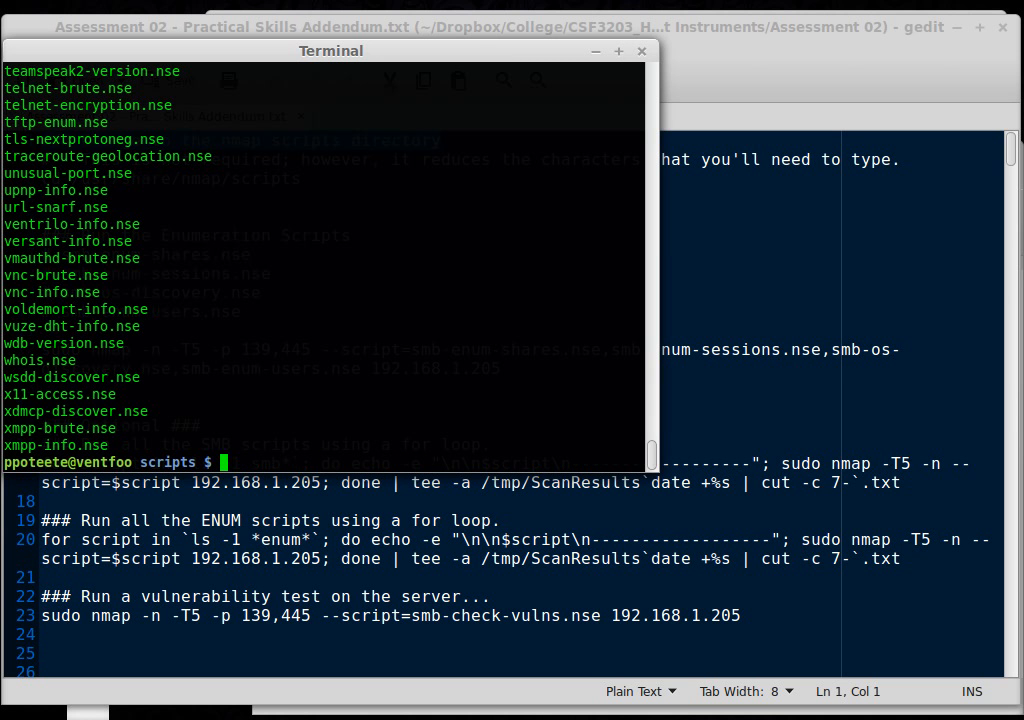
Step: Launch nmap --script=wsdd-discover.nse against the 10.25.1 target address
{"action": "type", "text": "nmap -"}
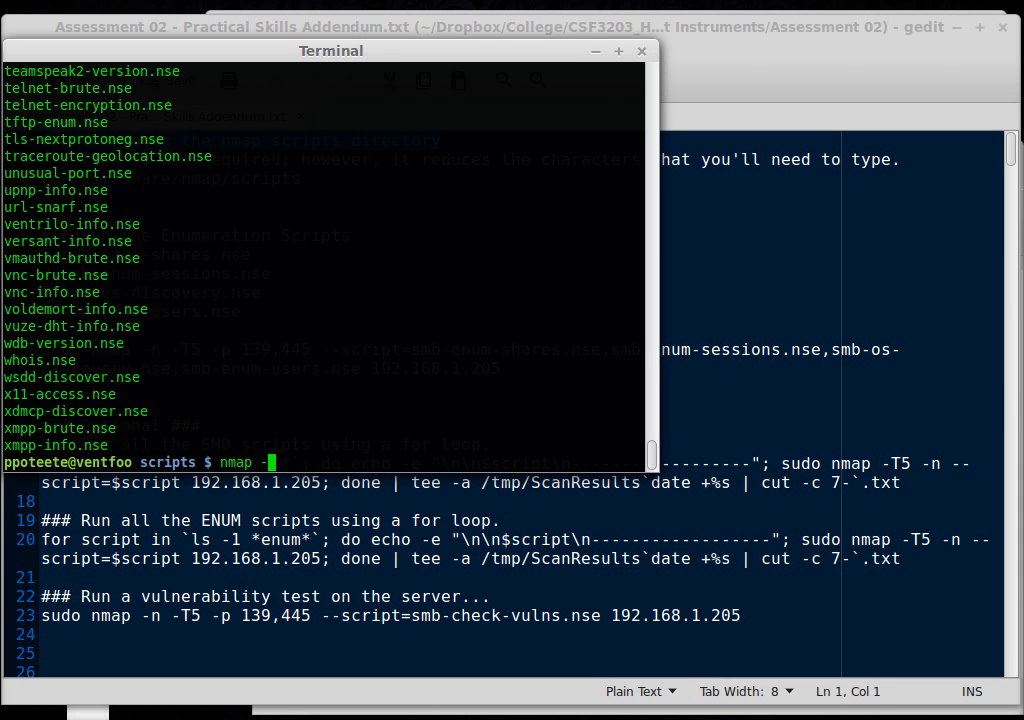
{"action": "type", "text": "-script=wsdd-discover.nse"}
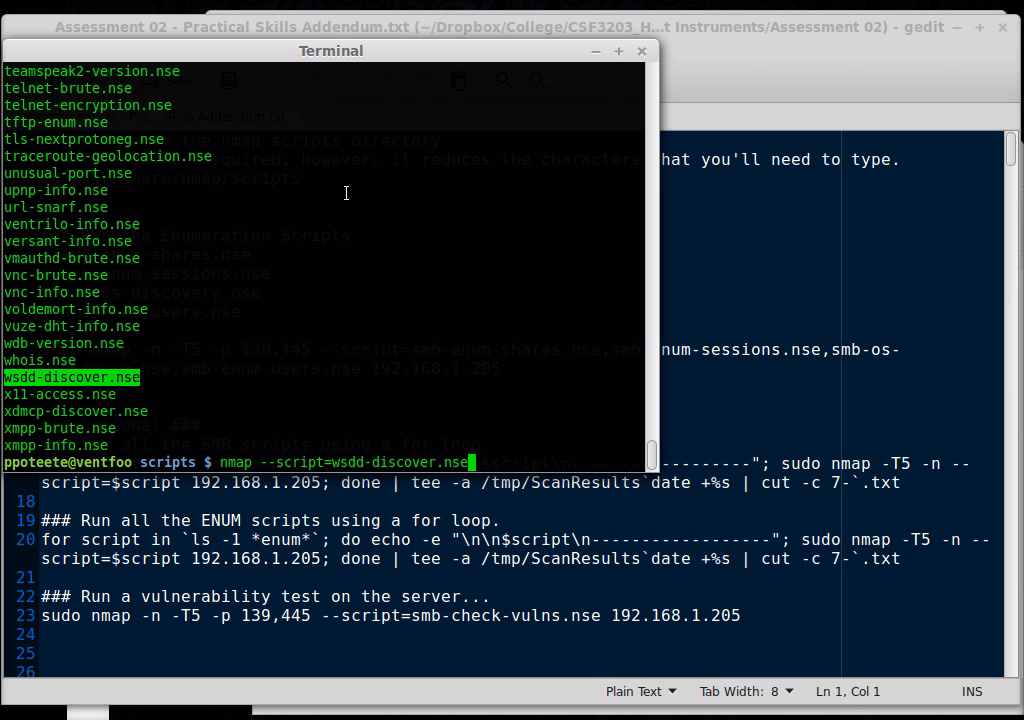
{"action": "type", "text": "10.25.1"}
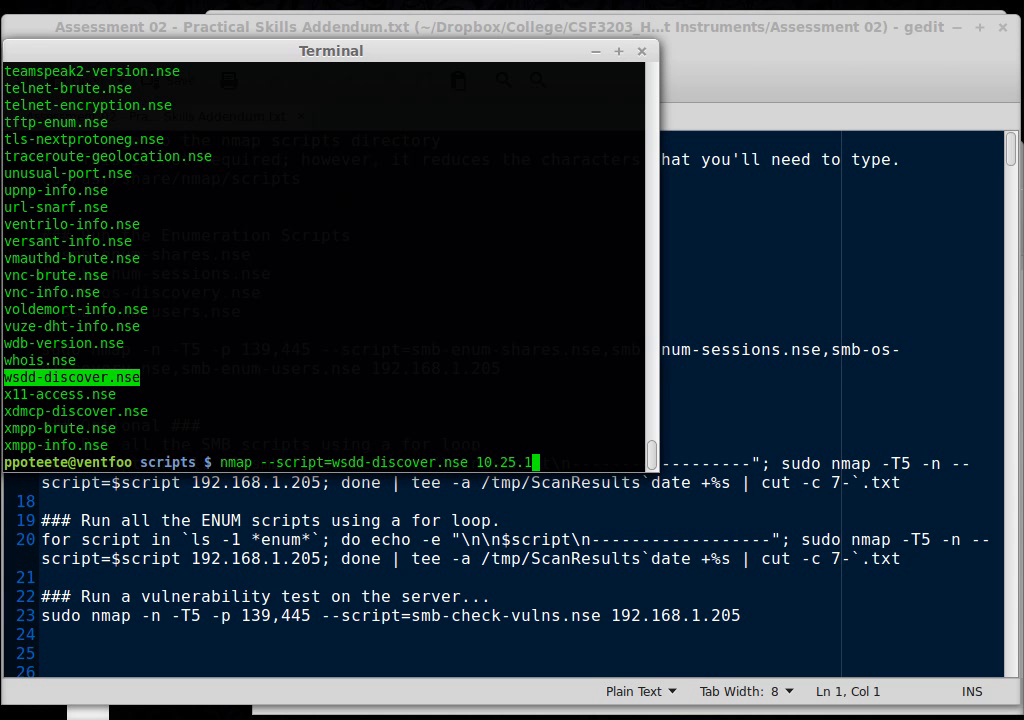
{"action": "key", "text": "Return"}
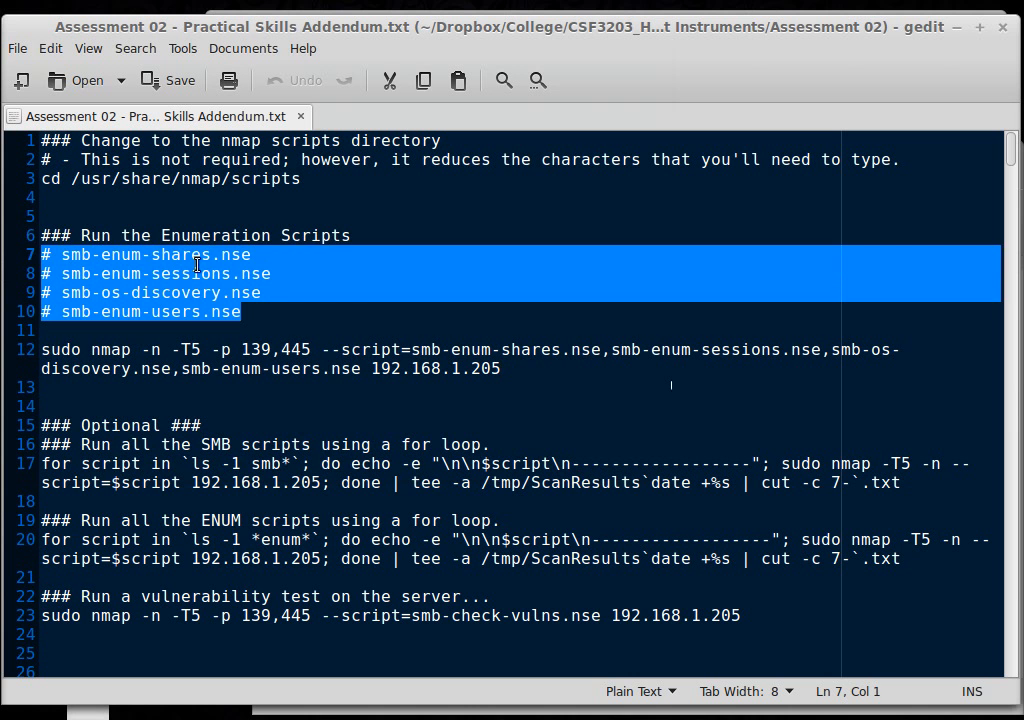
Step: Move the smb-os-discovery.nse line below smb-enum-users.nse in the notes' script list
{"action": "double_click", "coordinate": [188, 272]}
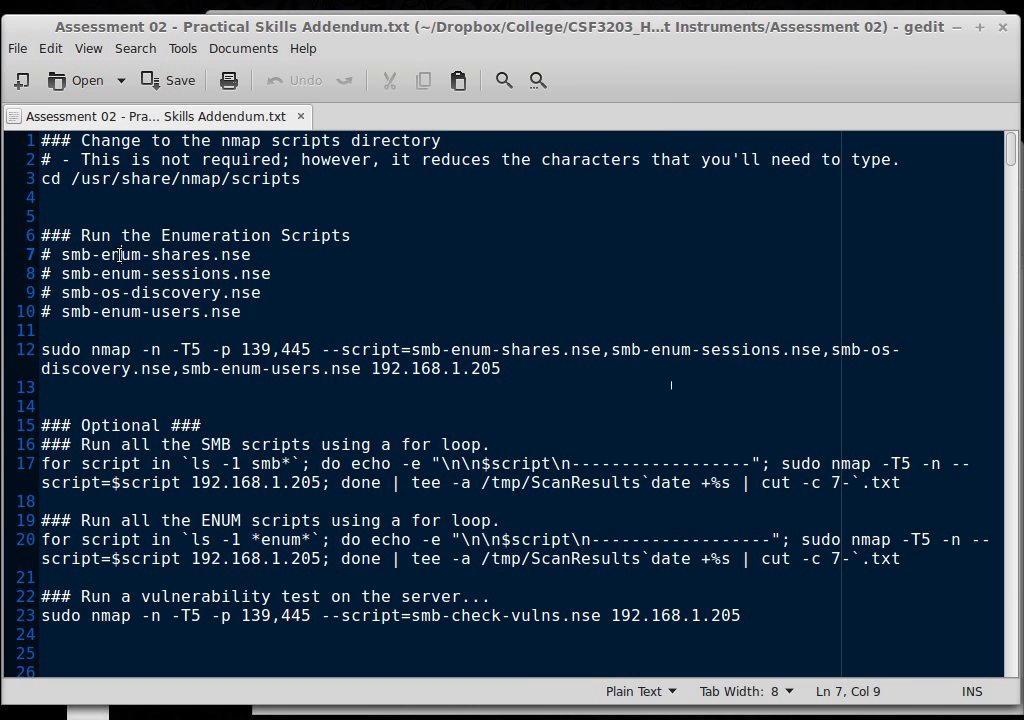
{"action": "double_click", "coordinate": [118, 254]}
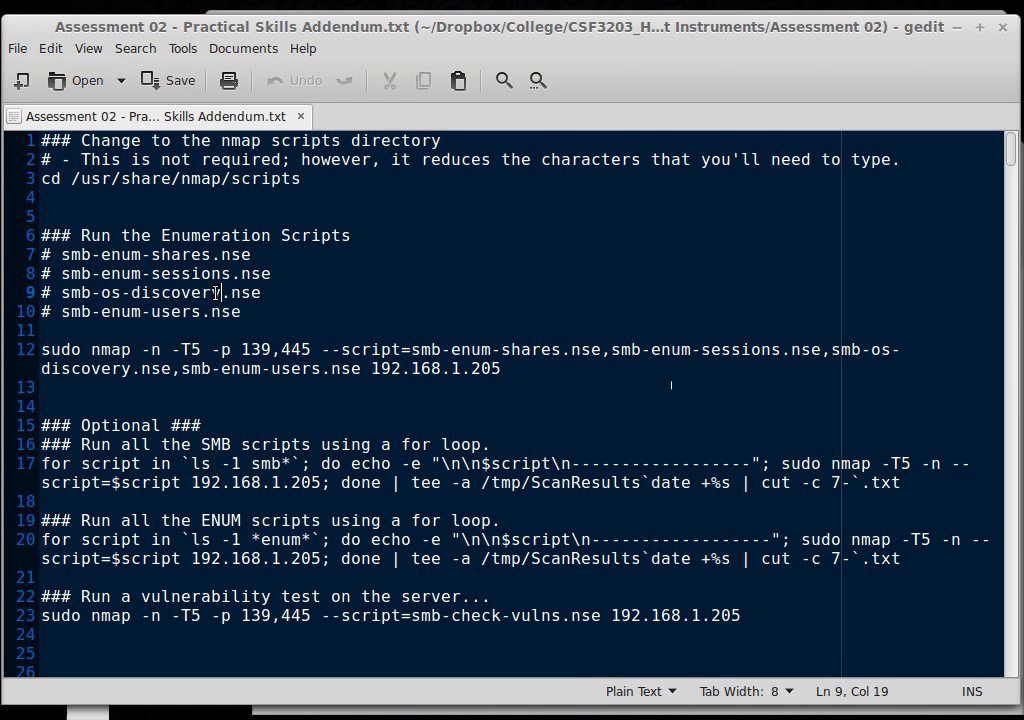
{"action": "double_click", "coordinate": [160, 292]}
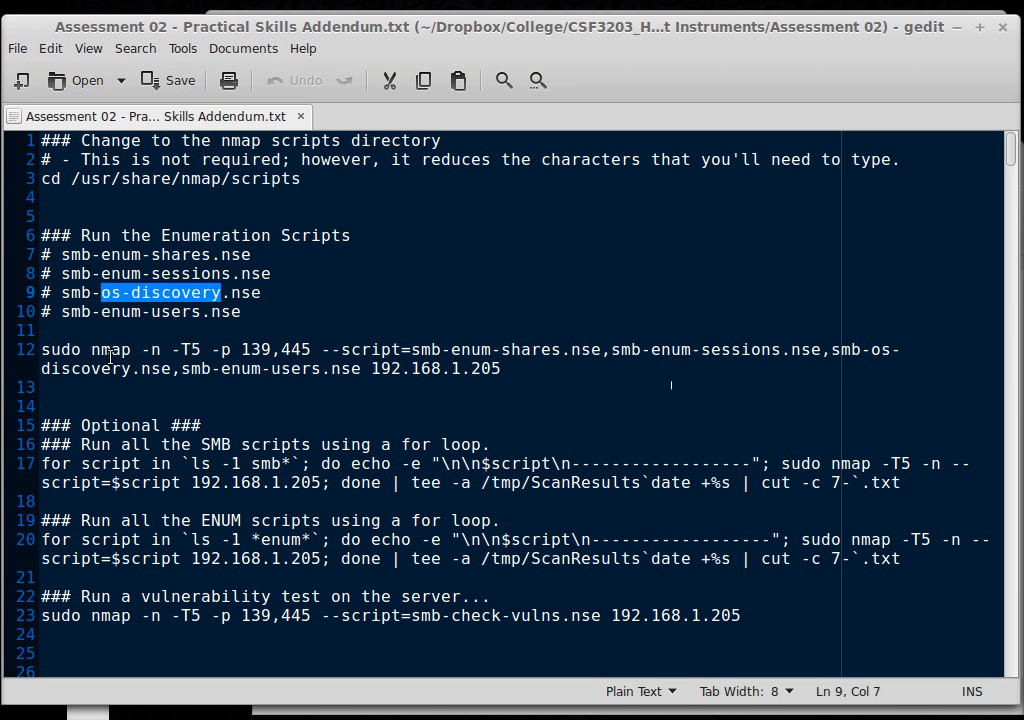
{"action": "left_click", "coordinate": [196, 312]}
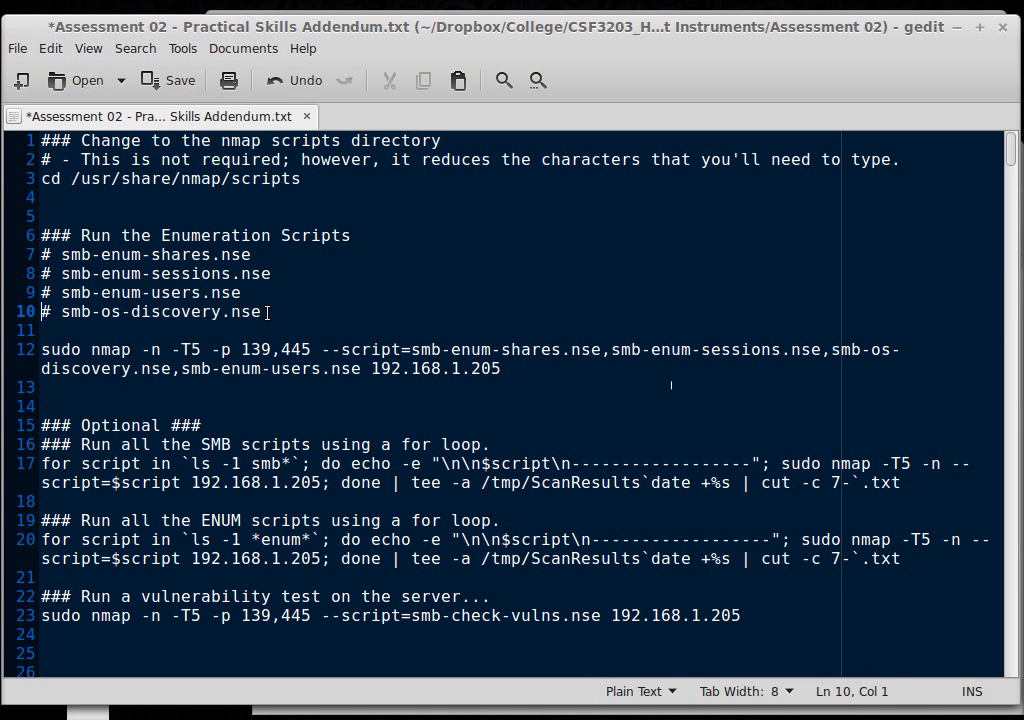
{"action": "double_click", "coordinate": [176, 312]}
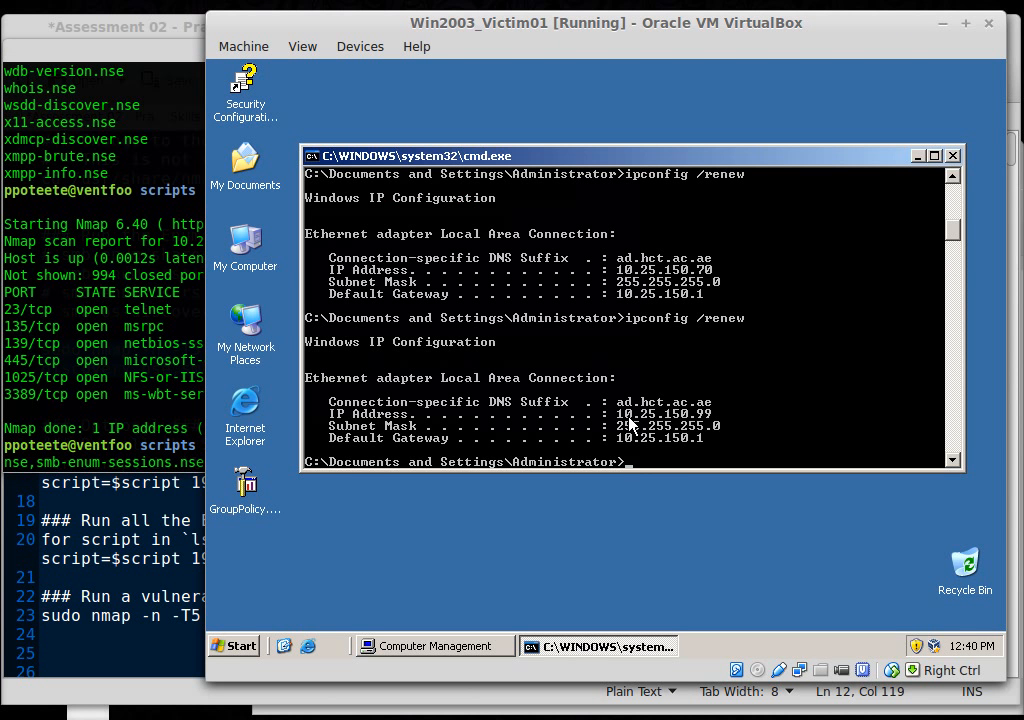
{"action": "mouse_move", "coordinate": [684, 424]}
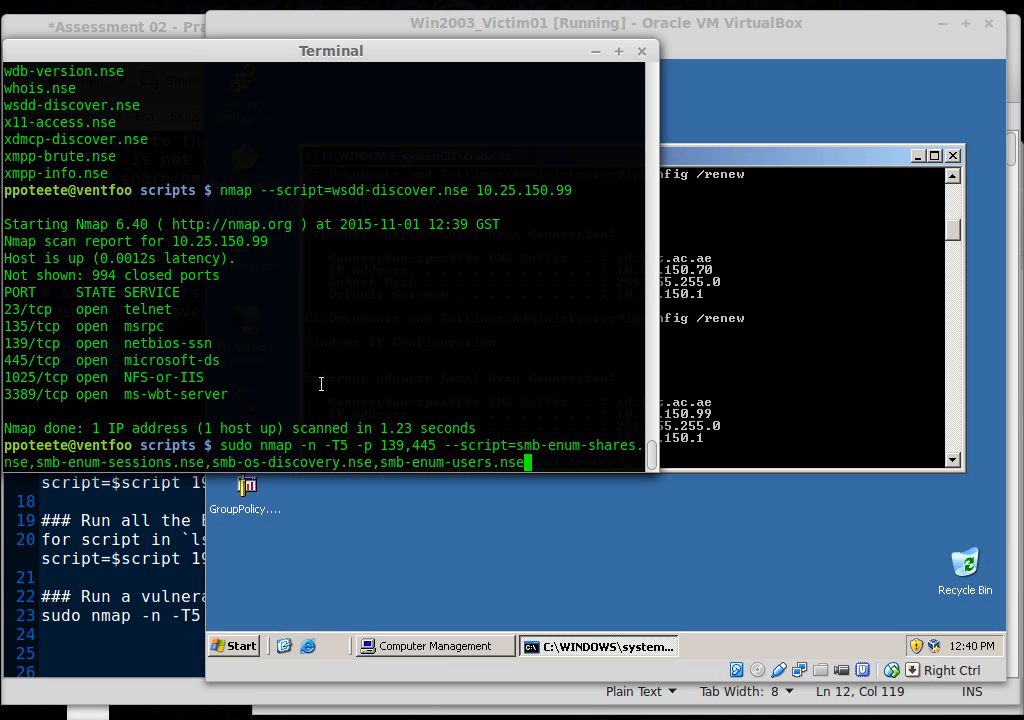
Step: Compose sudo nmap -n -T5 with the four SMB enumeration scripts against 10.25.150.99
{"action": "type", "text": "10.25.150.99"}
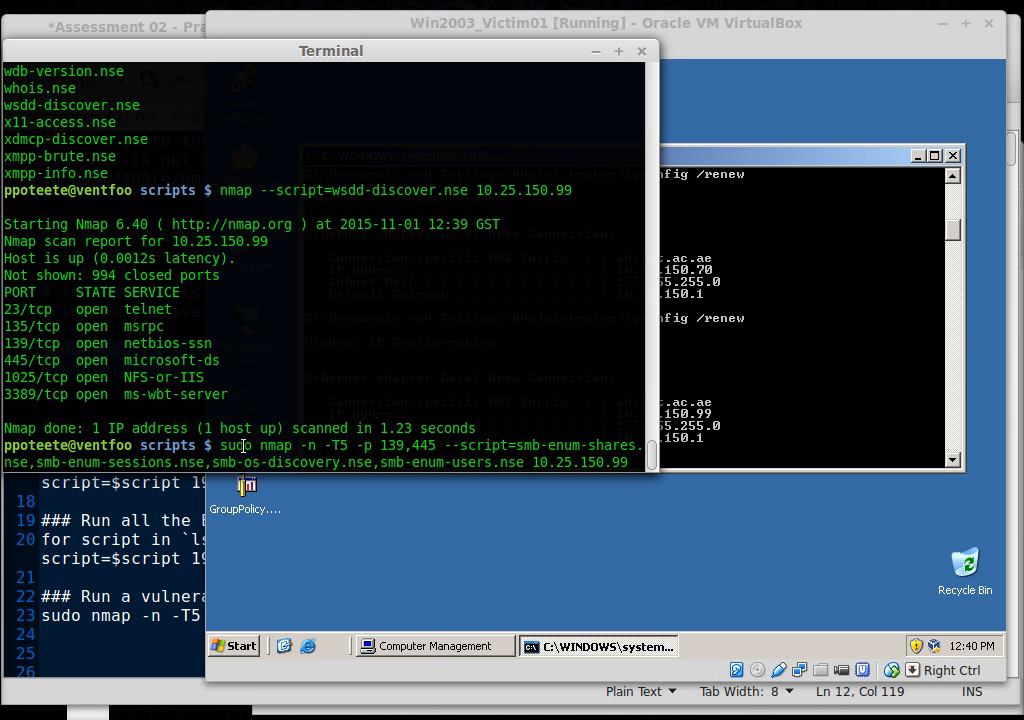
{"action": "double_click", "coordinate": [236, 444]}
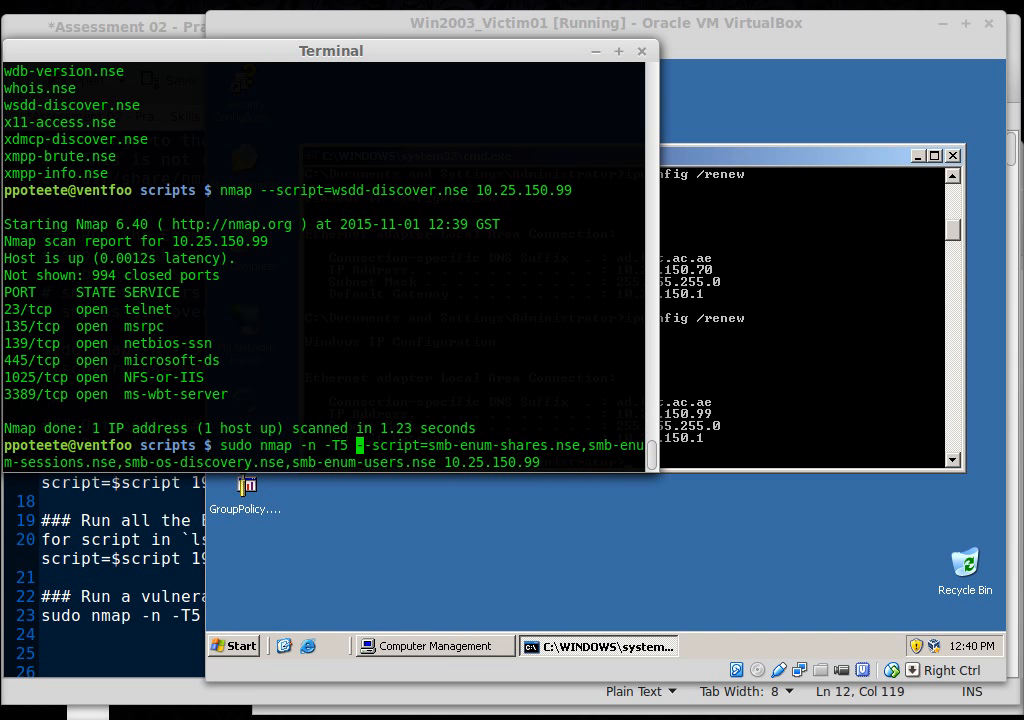
{"action": "mouse_move", "coordinate": [384, 462]}
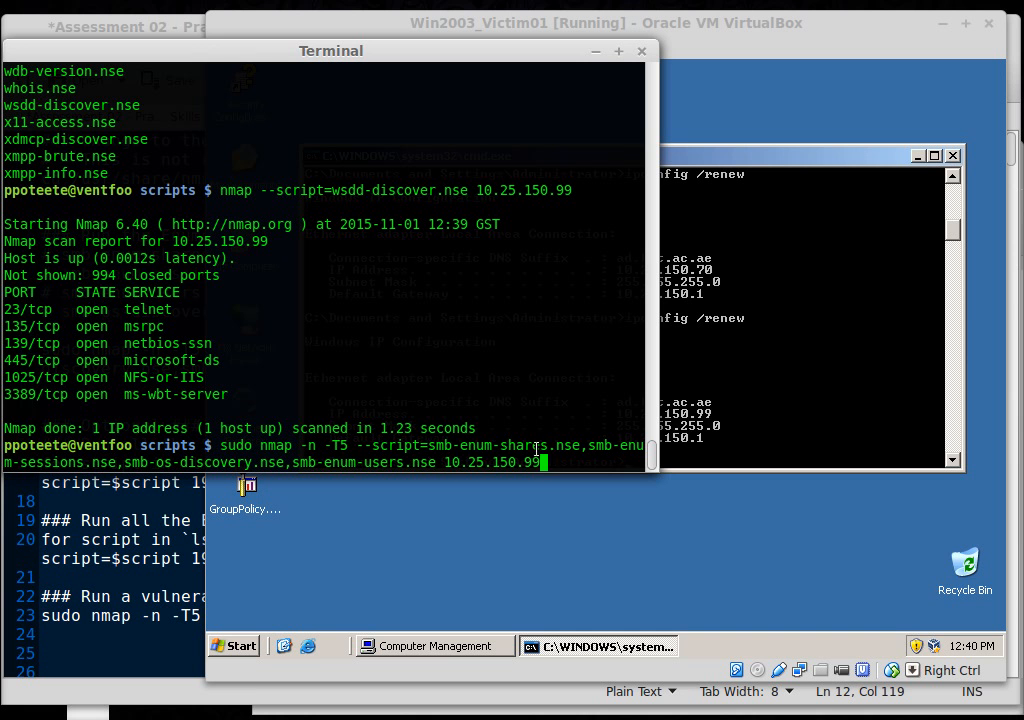
{"action": "double_click", "coordinate": [500, 444]}
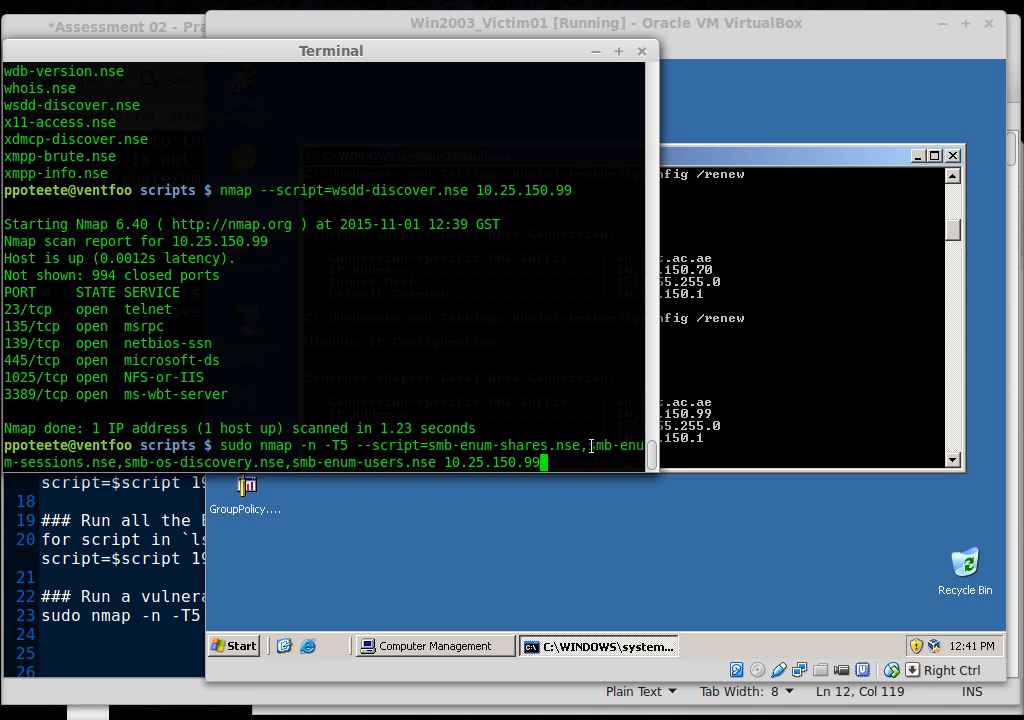
{"action": "left_click_drag", "start_coordinate": [590, 444], "coordinate": [130, 462]}
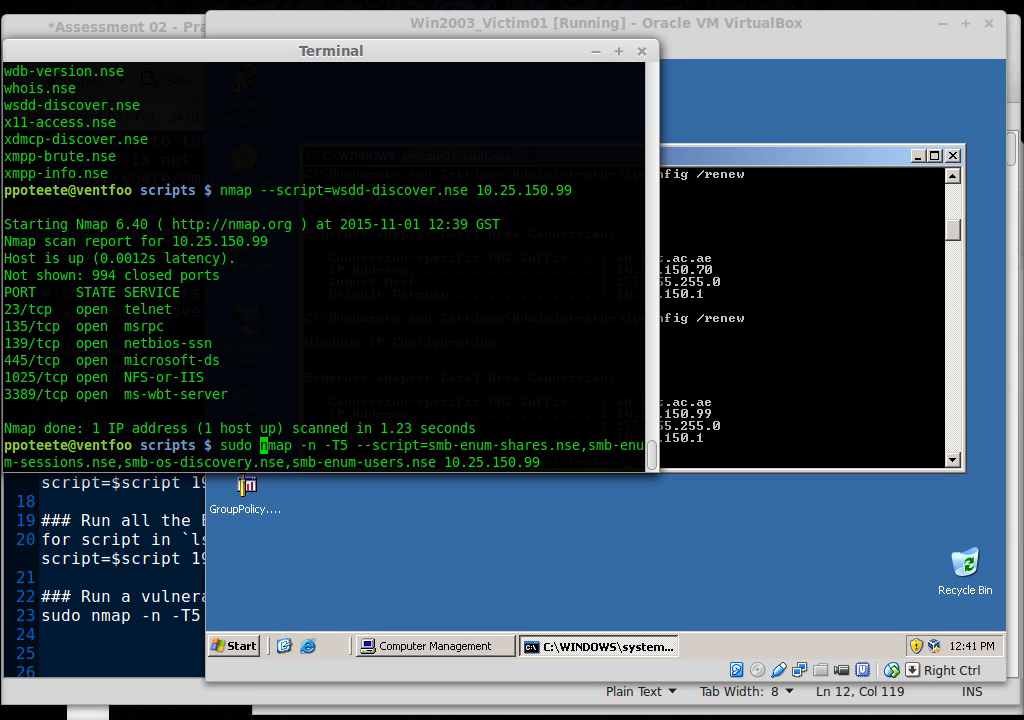
Step: Run the SMB scan prefixed with time and scroll through the smb-enum-sessions output
{"action": "type", "text": "time"}
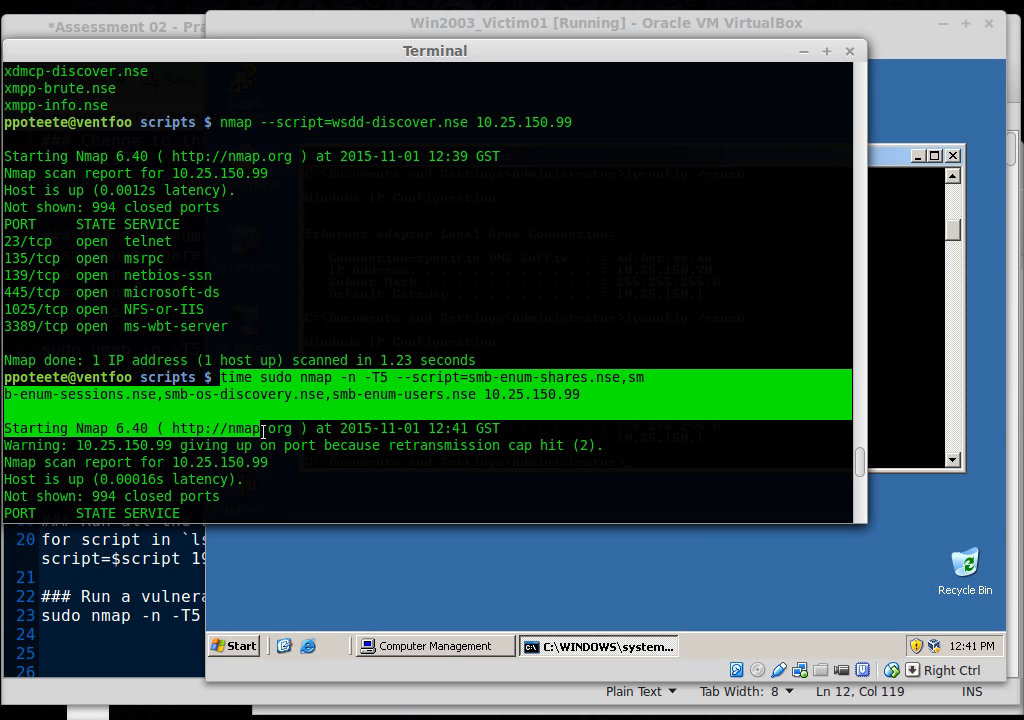
{"action": "scroll", "scroll_direction": "down", "scroll_amount": 3}
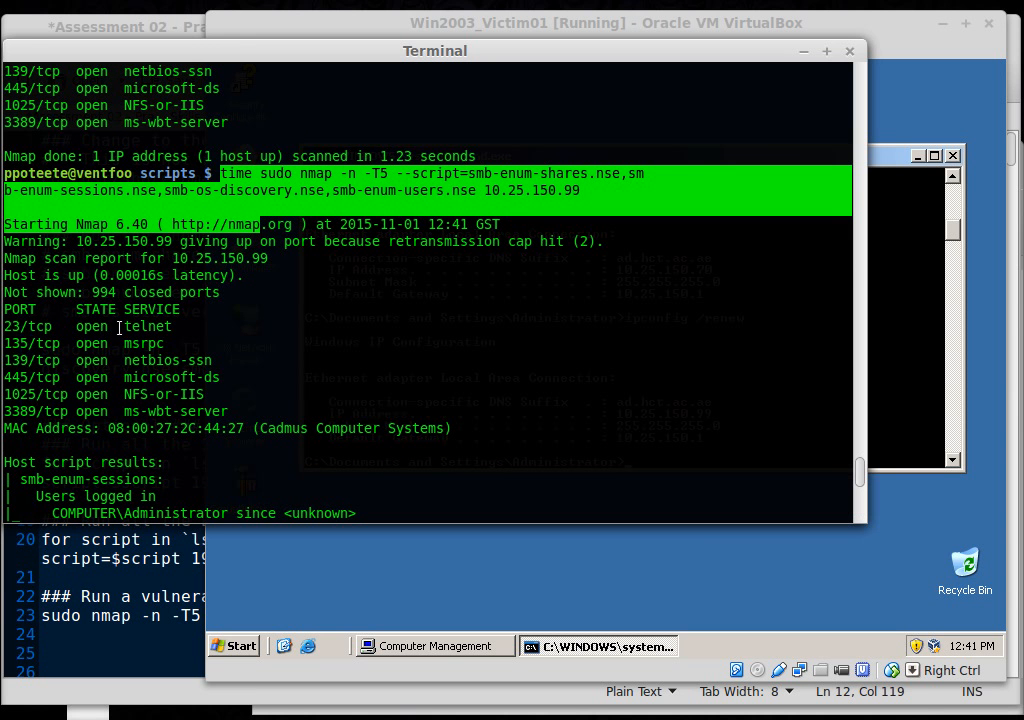
{"action": "mouse_move", "coordinate": [170, 344]}
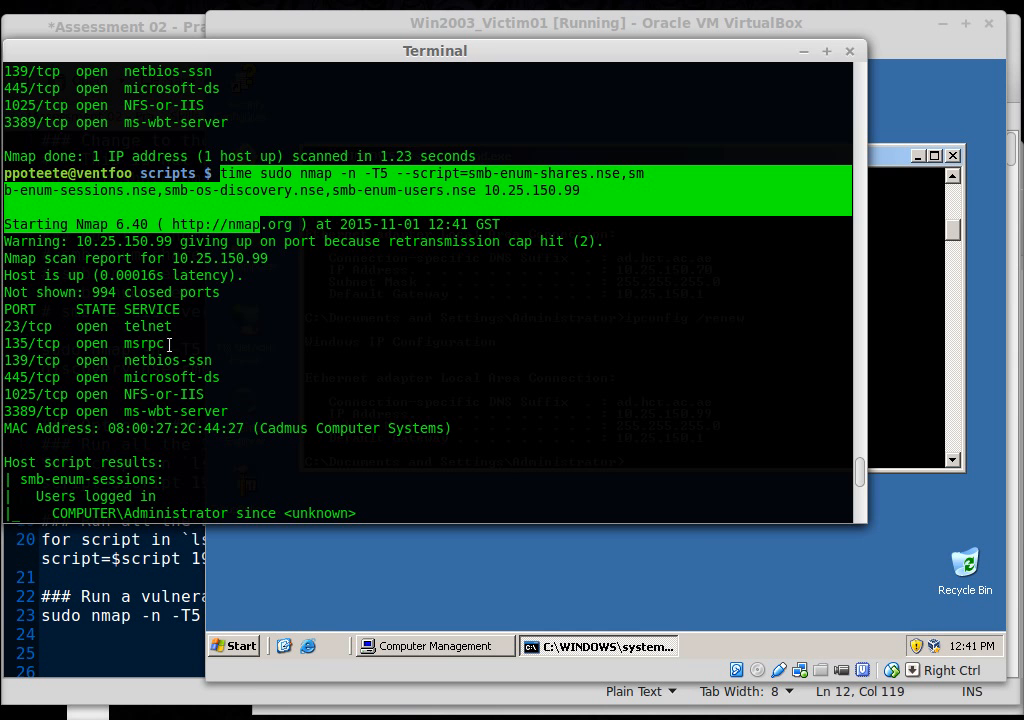
{"action": "scroll", "scroll_direction": "down", "scroll_amount": 3}
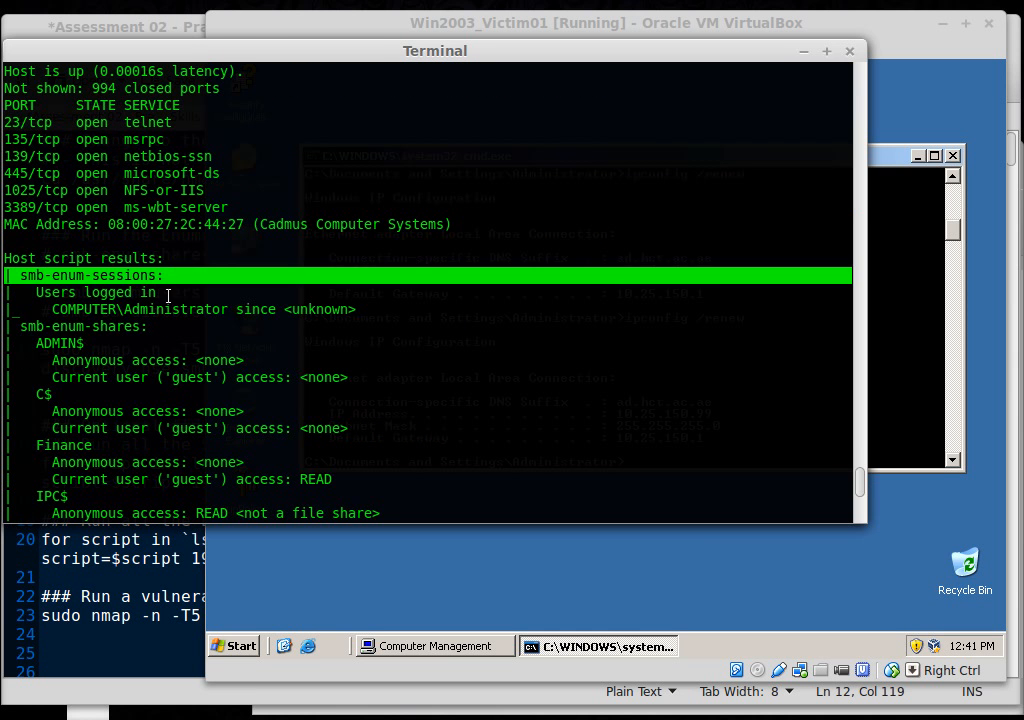
{"action": "scroll", "scroll_direction": "down", "scroll_amount": 3}
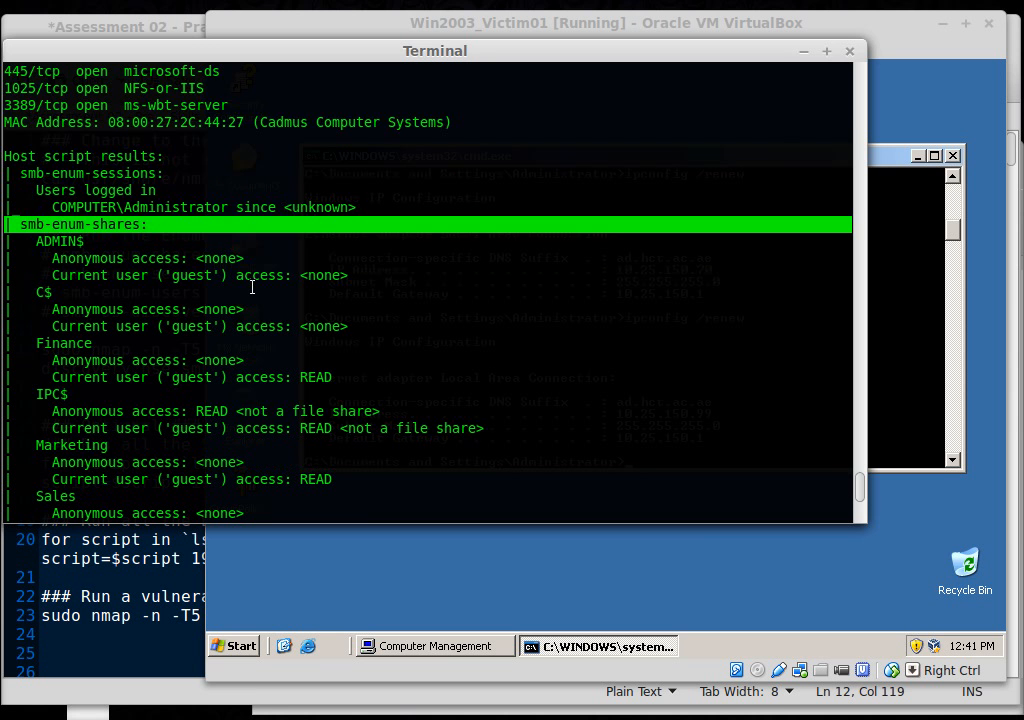
{"action": "scroll", "scroll_direction": "down", "scroll_amount": 3}
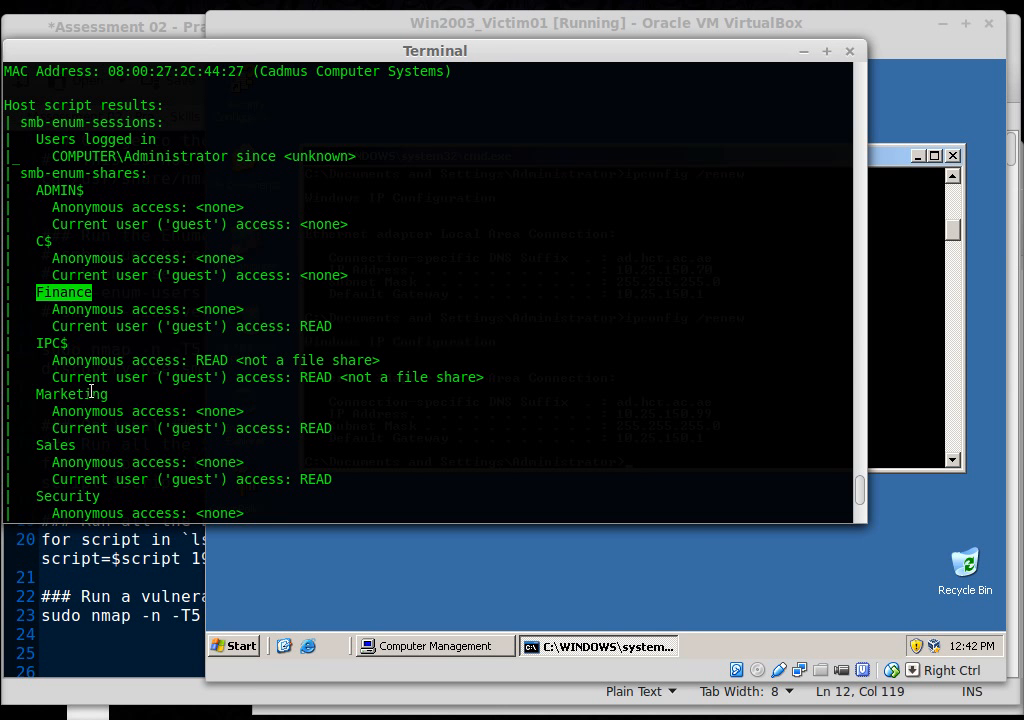
Step: Review the smb-enum-shares results, highlighting the Sales share readable by guest
{"action": "double_click", "coordinate": [56, 444]}
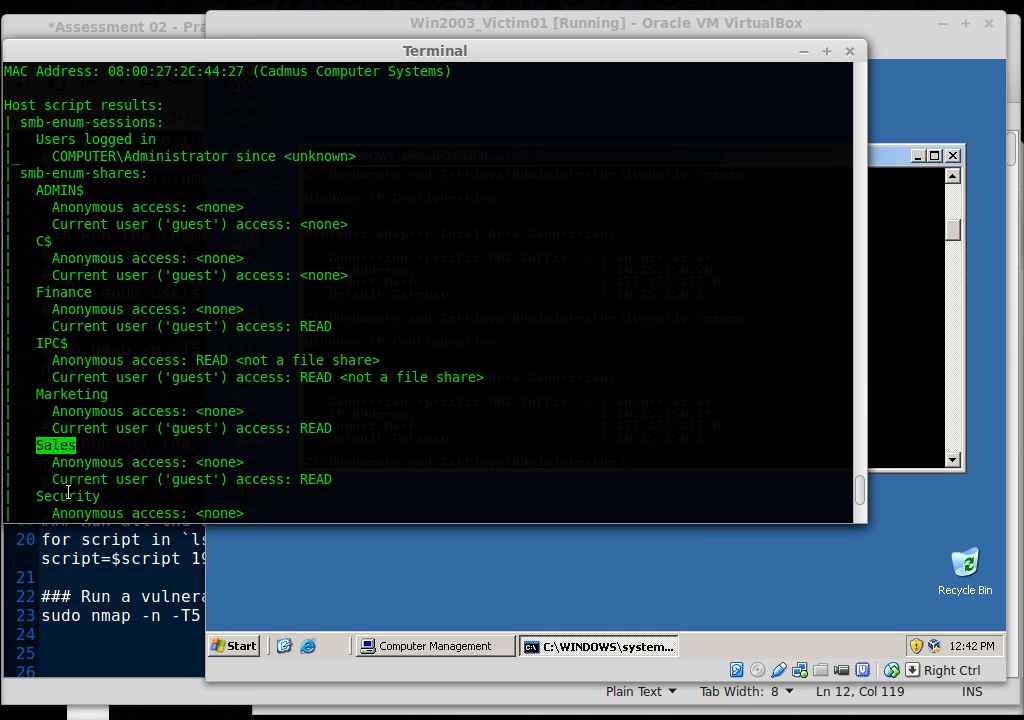
{"action": "scroll", "scroll_direction": "down", "scroll_amount": 3}
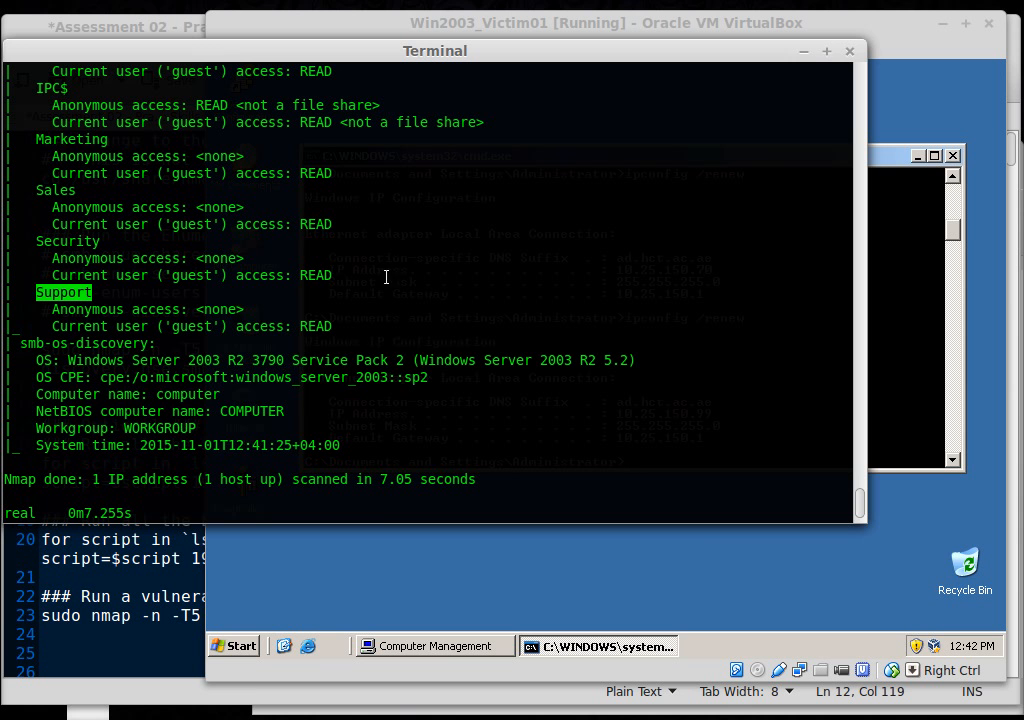
{"action": "mouse_move", "coordinate": [316, 236]}
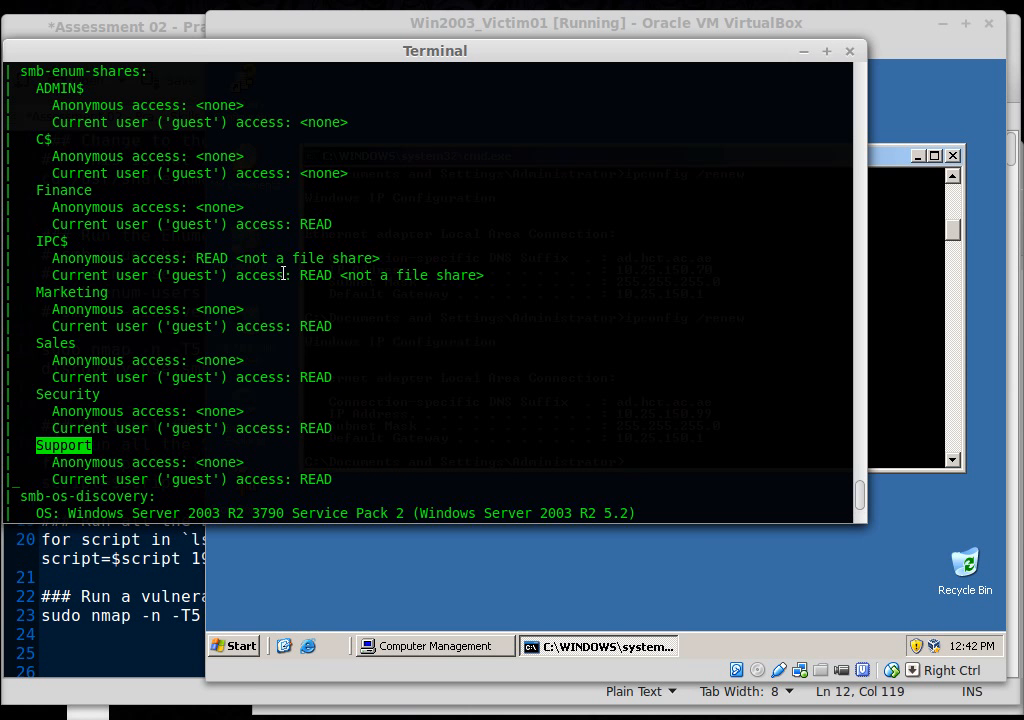
{"action": "mouse_move", "coordinate": [338, 314]}
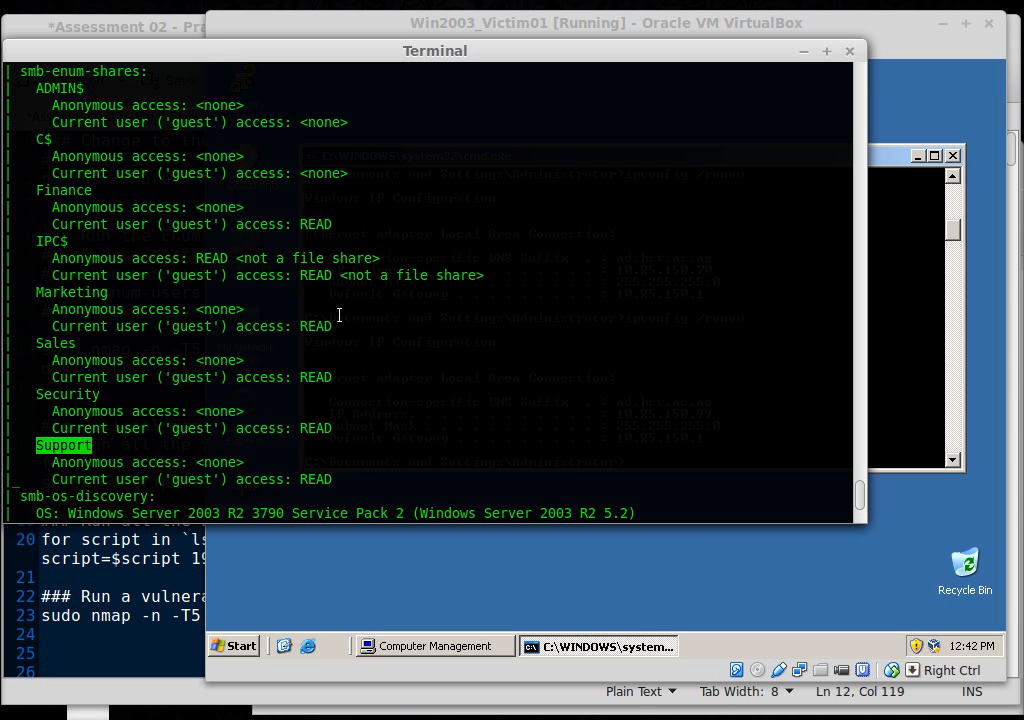
{"action": "scroll", "scroll_direction": "down", "scroll_amount": 3}
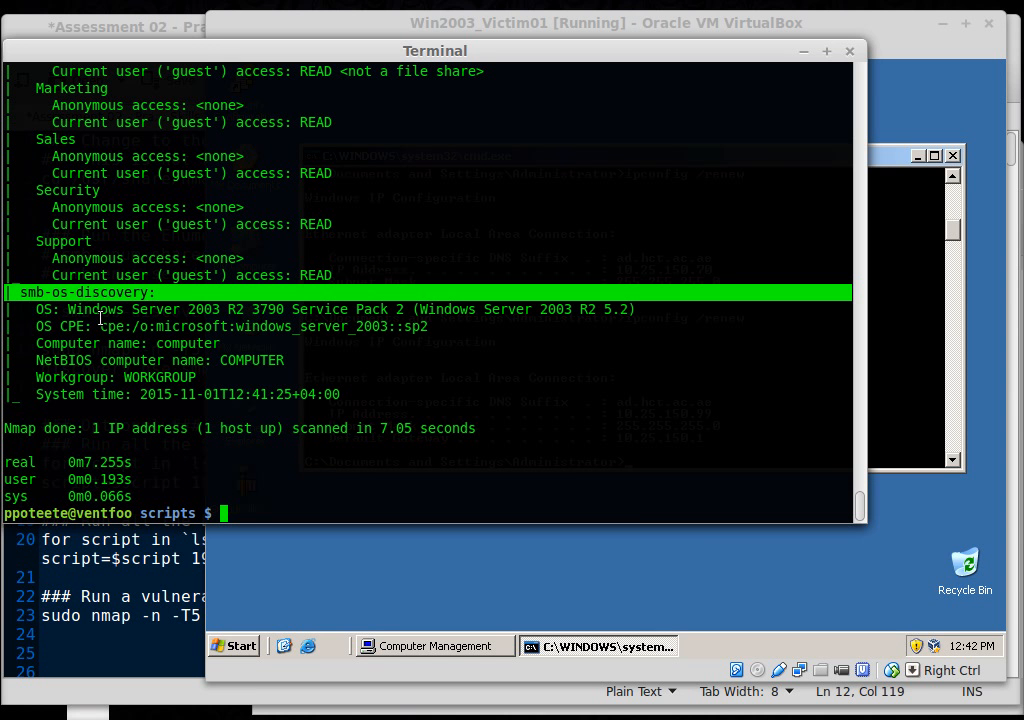
{"action": "mouse_move", "coordinate": [260, 312]}
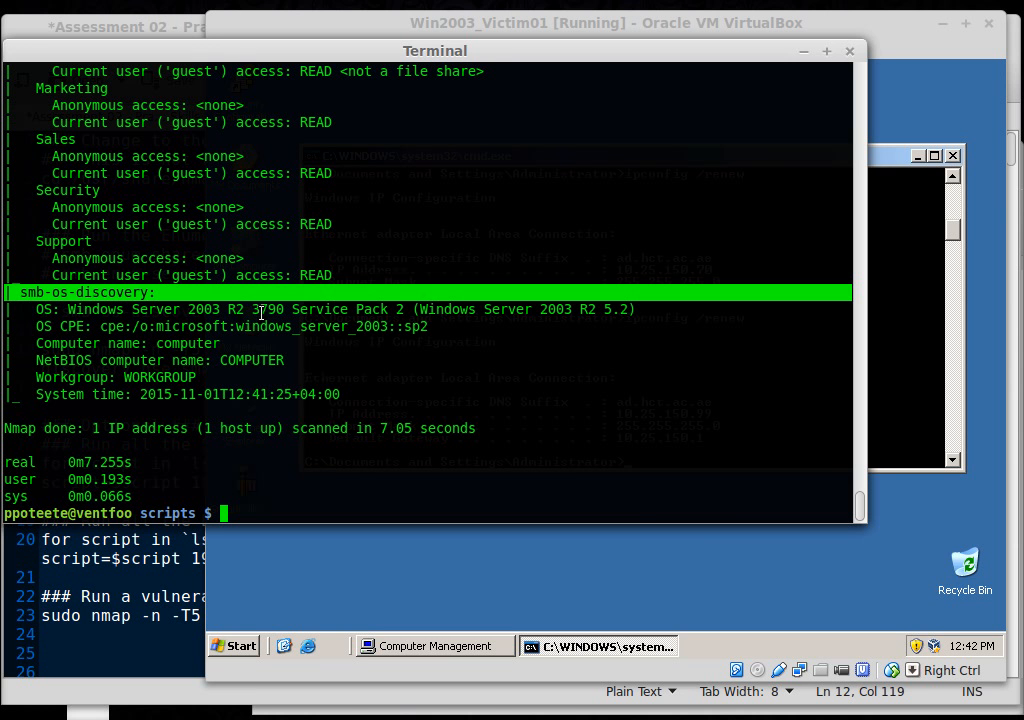
{"action": "mouse_move", "coordinate": [304, 316]}
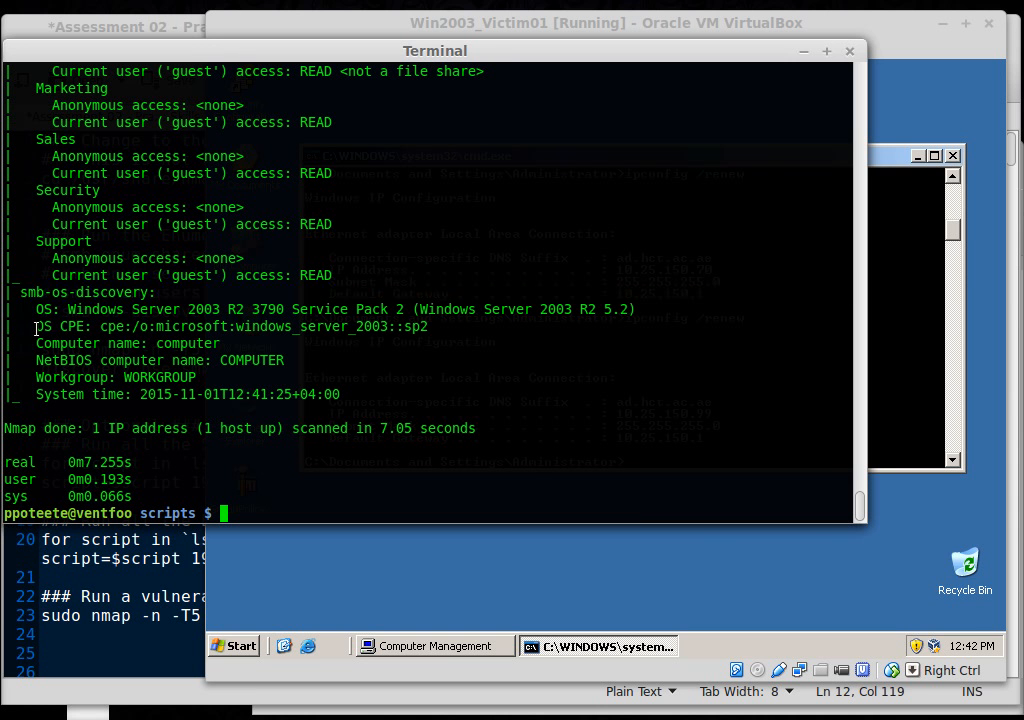
{"action": "left_click_drag", "start_coordinate": [36, 326], "coordinate": [428, 326]}
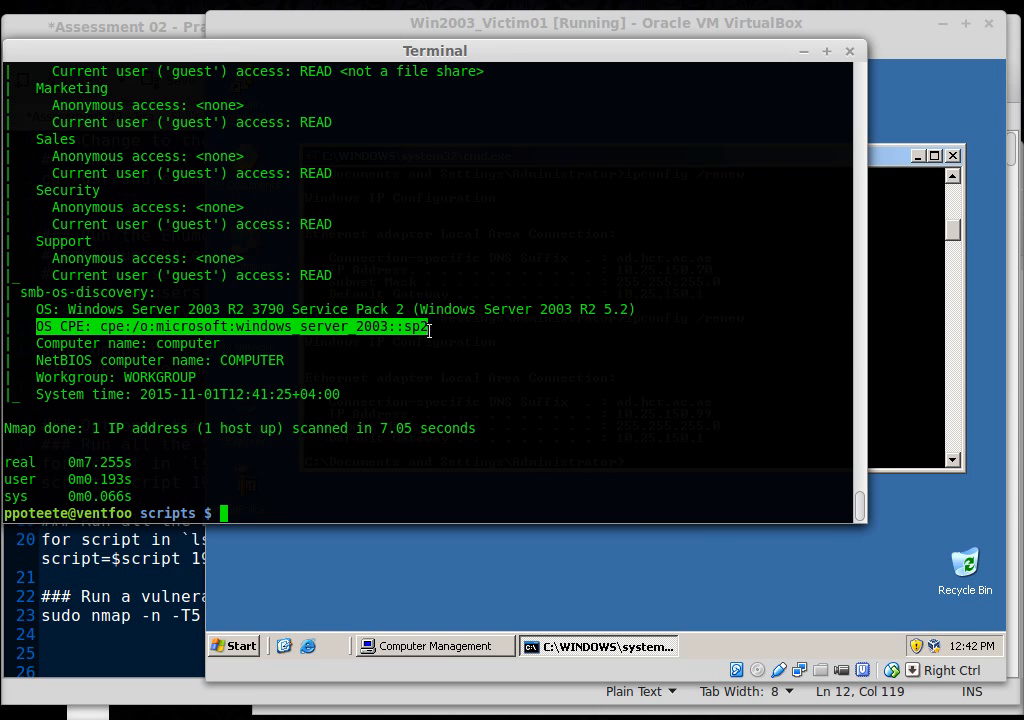
{"action": "left_click_drag", "start_coordinate": [430, 328], "coordinate": [420, 376]}
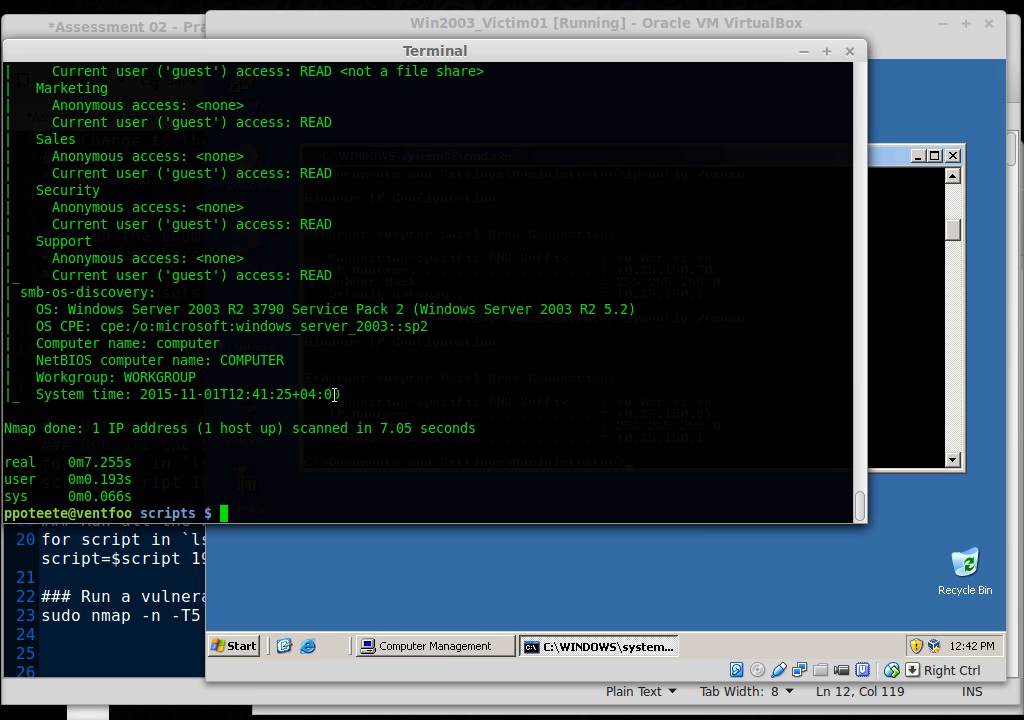
{"action": "mouse_move", "coordinate": [268, 510]}
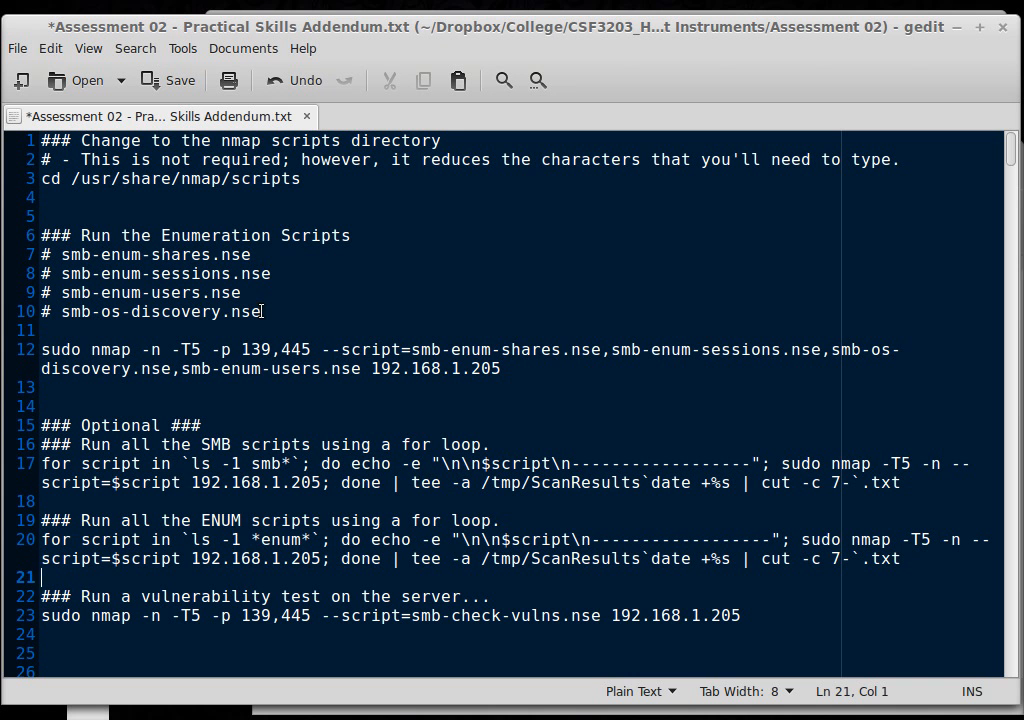
{"action": "mouse_move", "coordinate": [472, 296]}
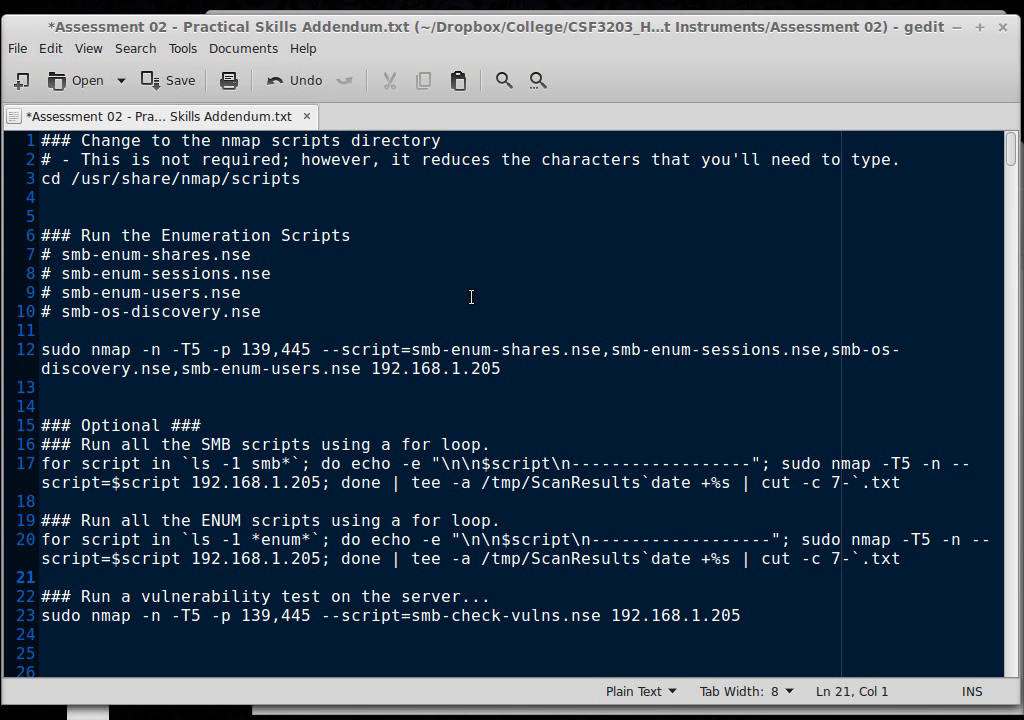
Step: Highlight the --script option in the sudo nmap command on line 12 of the notes
{"action": "left_click_drag", "start_coordinate": [322, 348], "coordinate": [520, 348]}
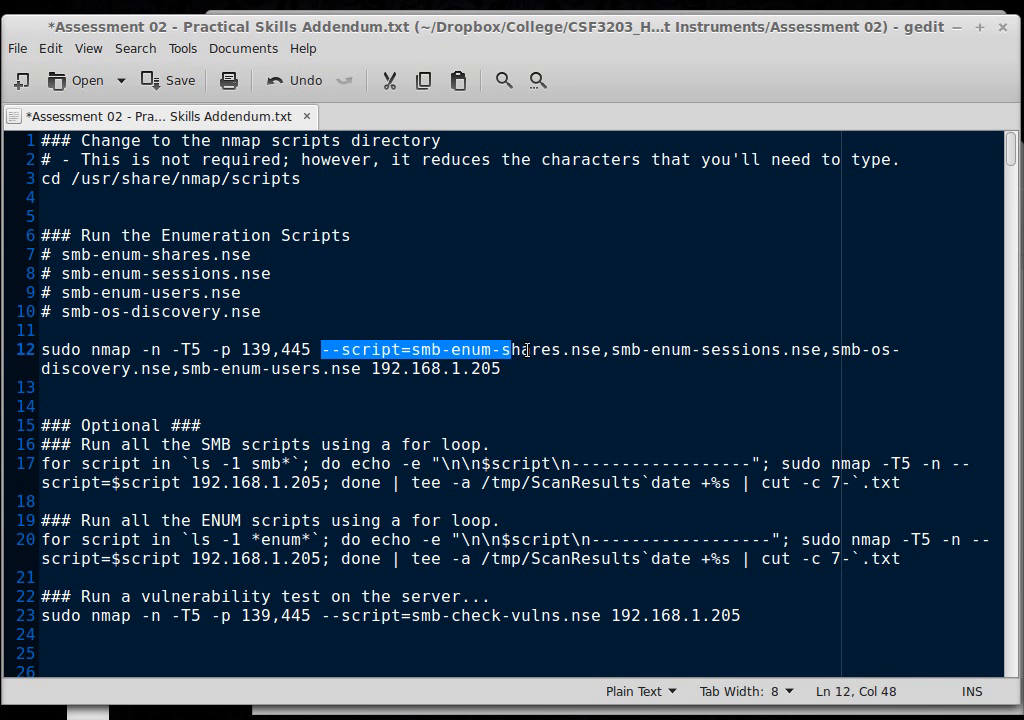